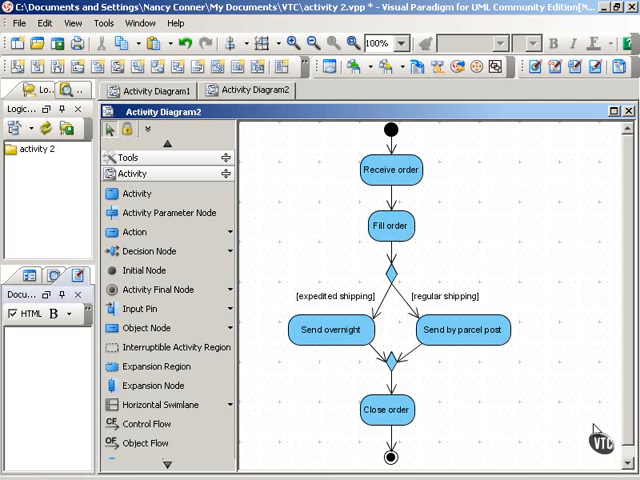
mouse_move(582, 424)
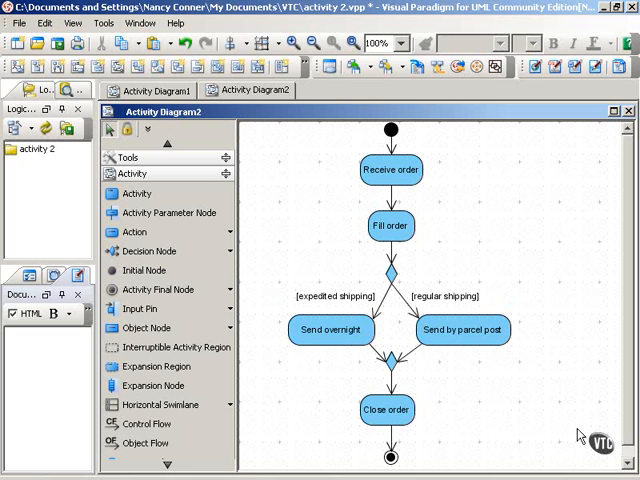
mouse_move(410, 276)
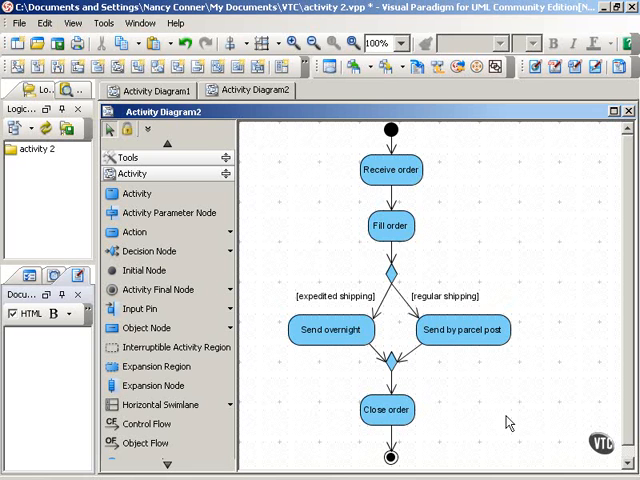
mouse_move(576, 400)
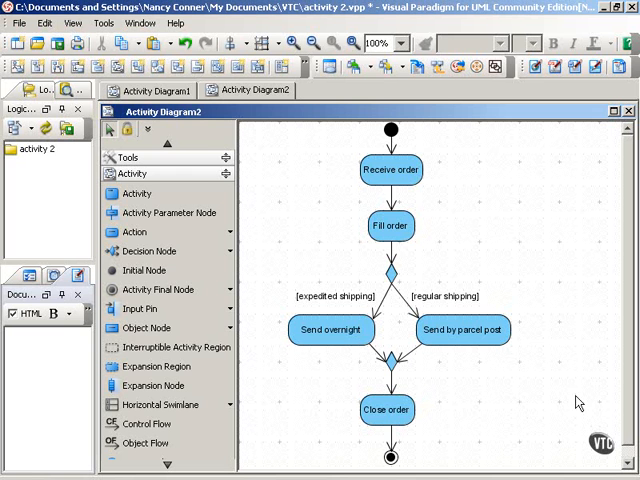
mouse_move(532, 284)
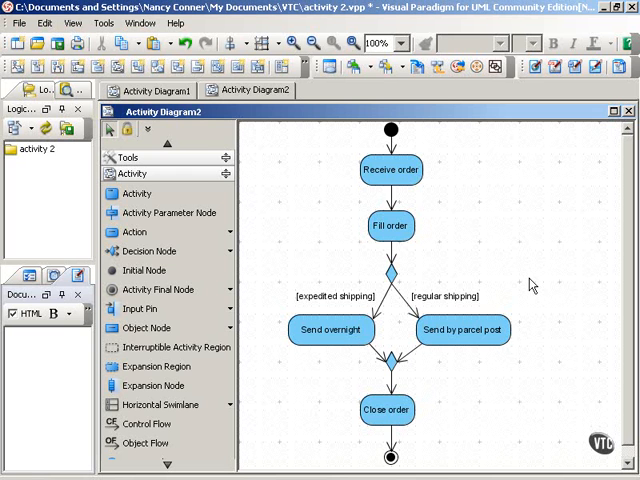
mouse_move(438, 382)
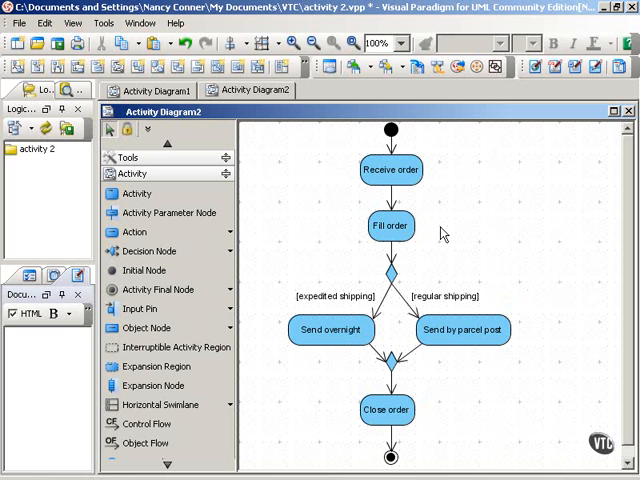
mouse_move(378, 258)
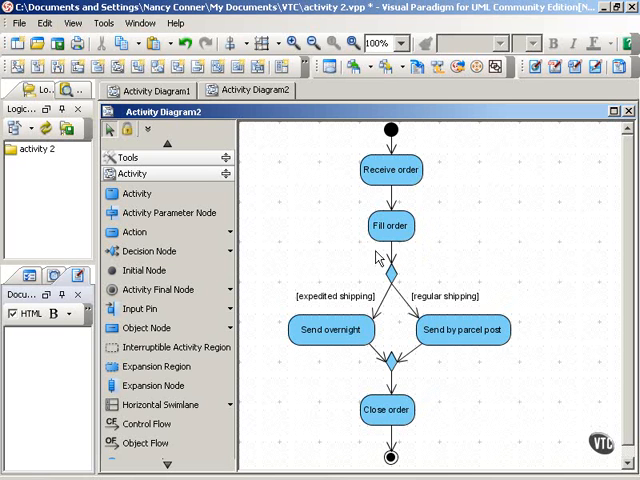
mouse_move(270, 304)
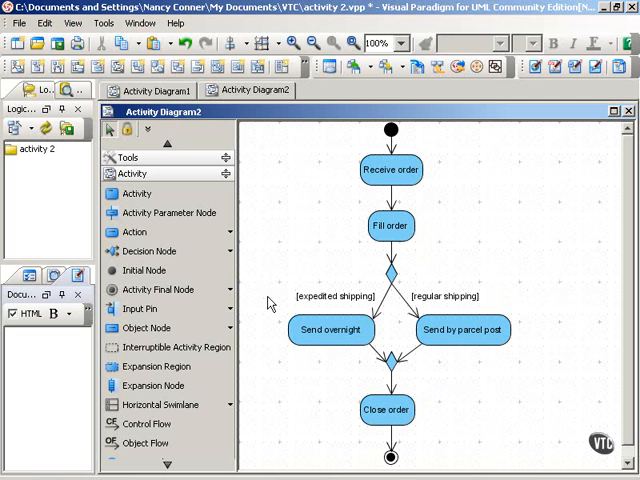
mouse_move(282, 306)
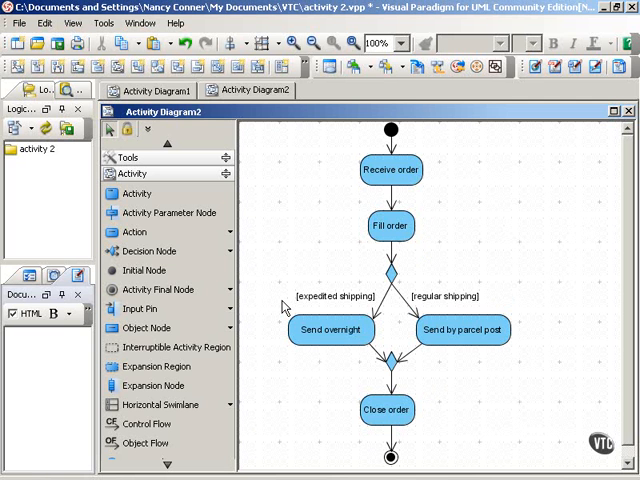
mouse_move(266, 348)
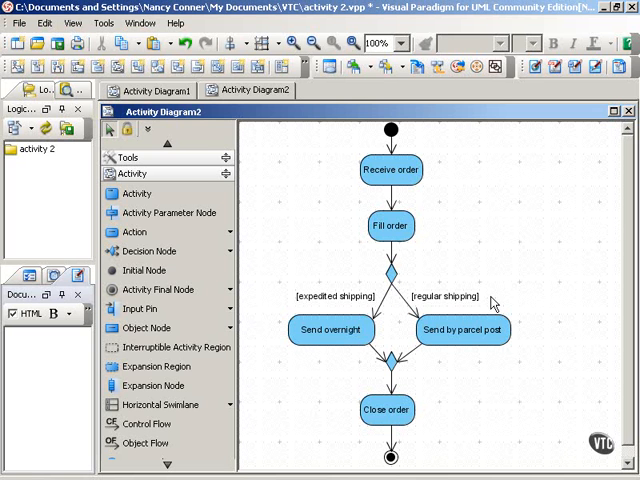
mouse_move(532, 348)
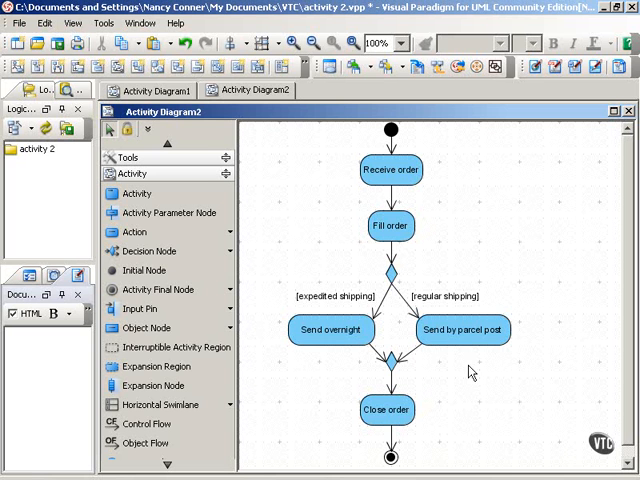
mouse_move(424, 368)
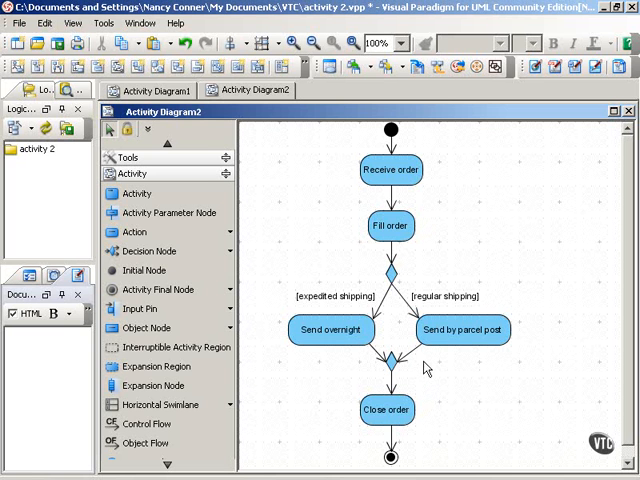
mouse_move(460, 364)
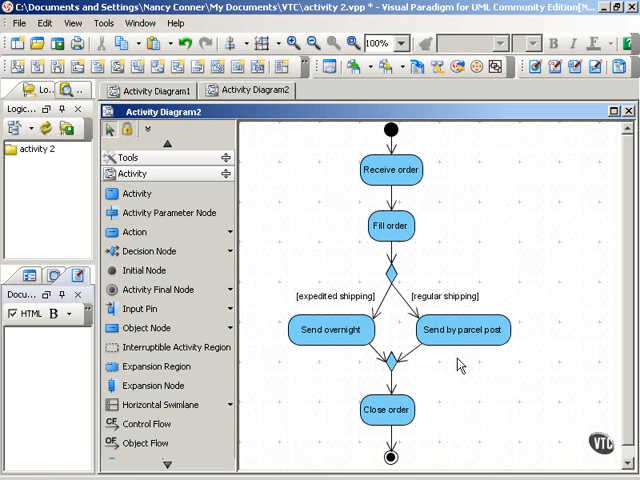
mouse_move(436, 412)
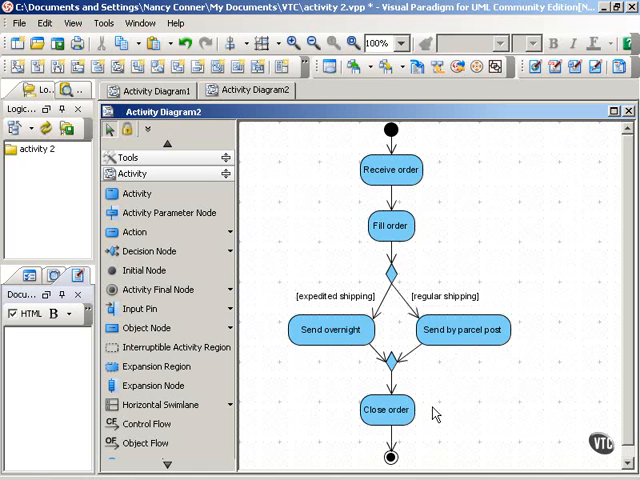
mouse_move(600, 410)
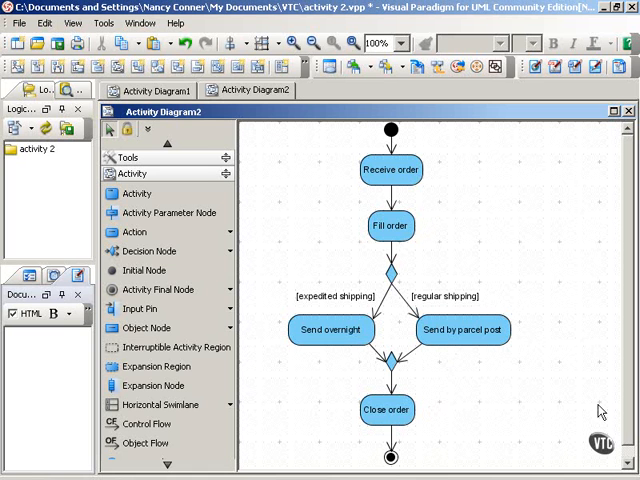
mouse_move(416, 268)
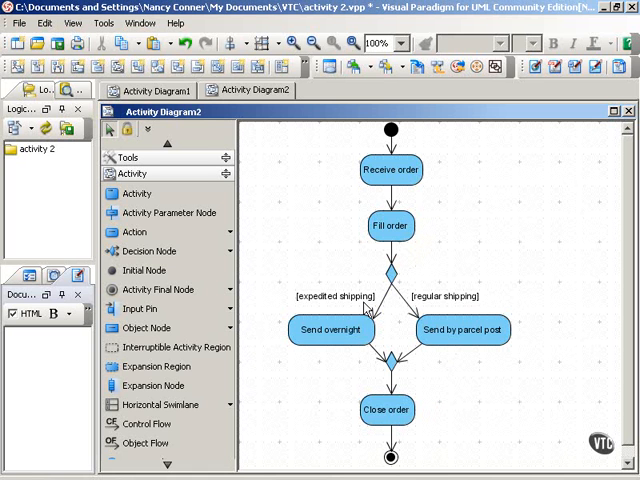
mouse_move(496, 308)
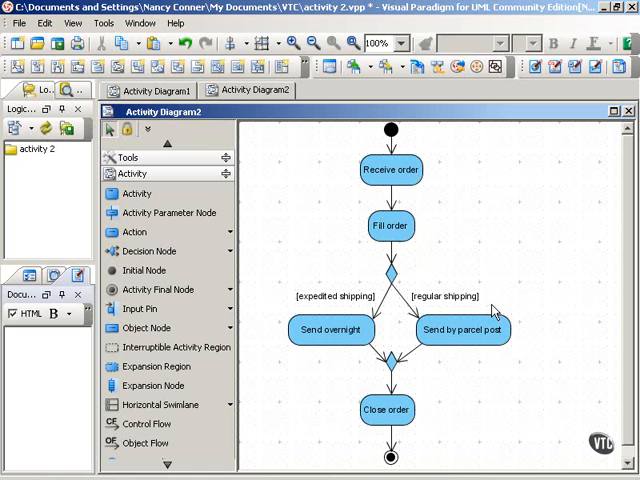
mouse_move(500, 300)
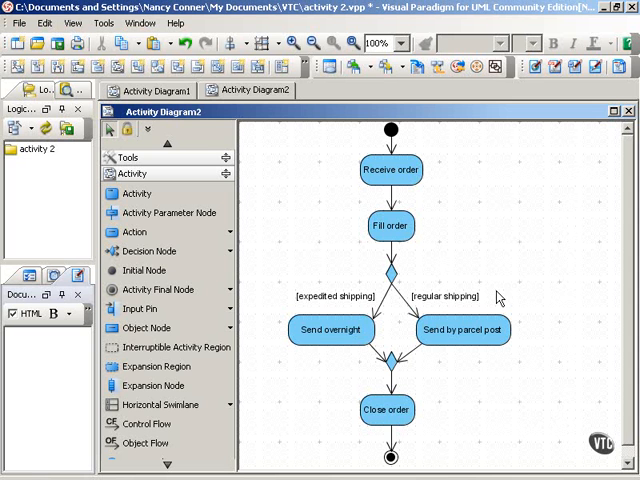
mouse_move(280, 304)
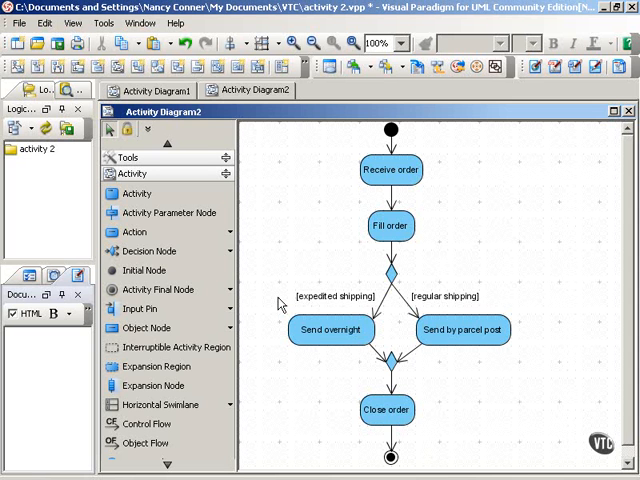
mouse_move(532, 292)
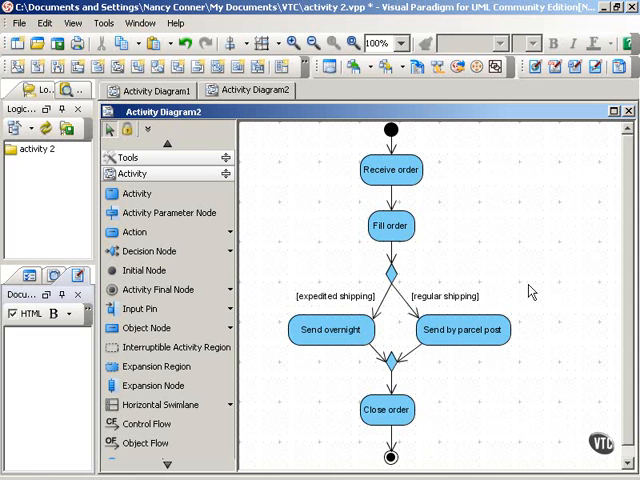
mouse_move(496, 304)
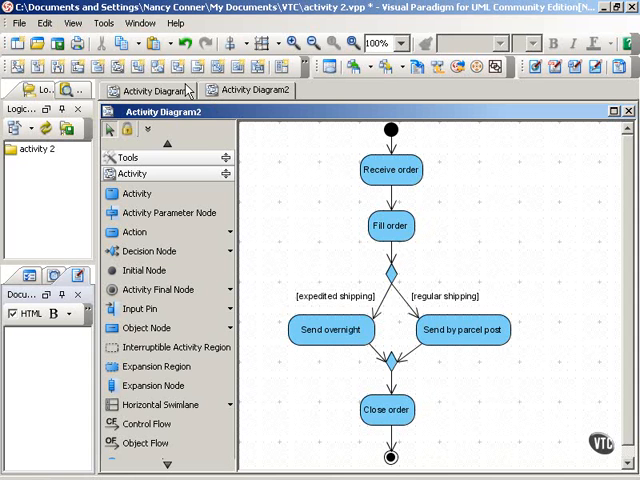
Switch to Activity Diagram1 to continue the order-processing flow
click(144, 90)
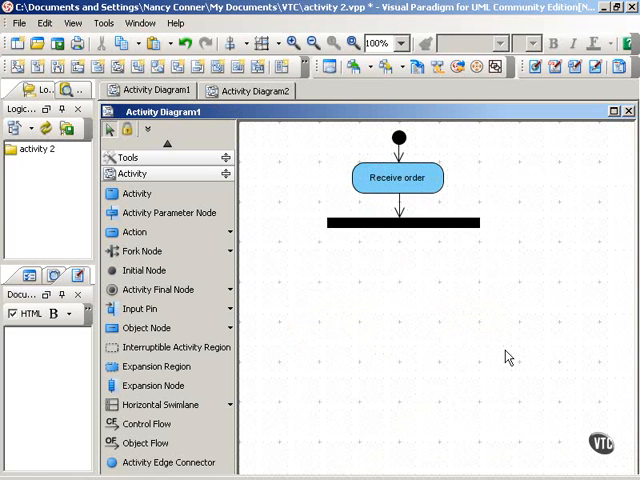
mouse_move(464, 244)
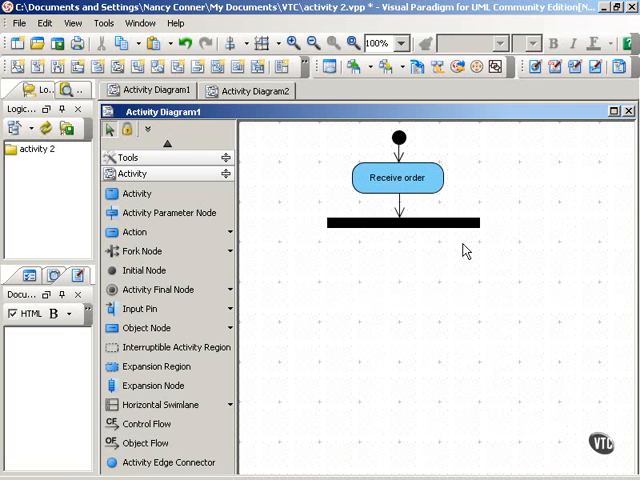
mouse_move(418, 252)
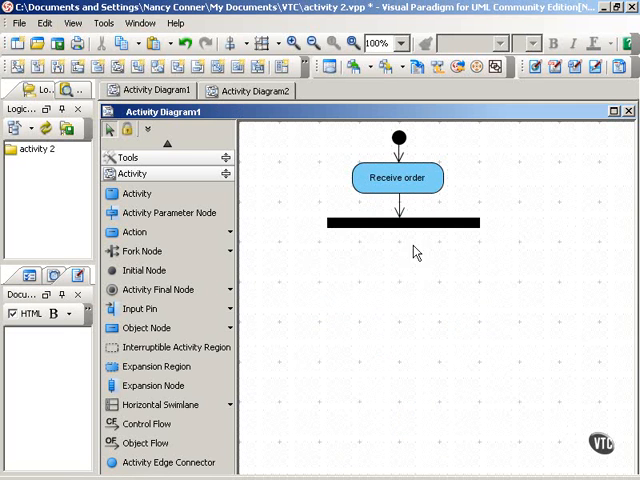
mouse_move(454, 252)
text(Fill order)
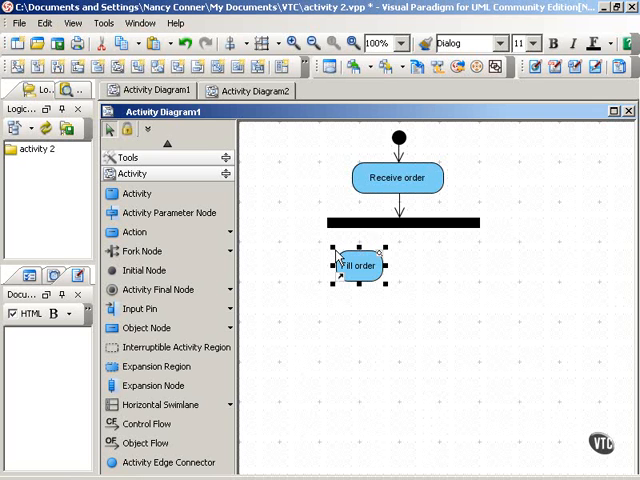
Add a Ship order action below Fill order and link the fork bar to Fill order
click(344, 336)
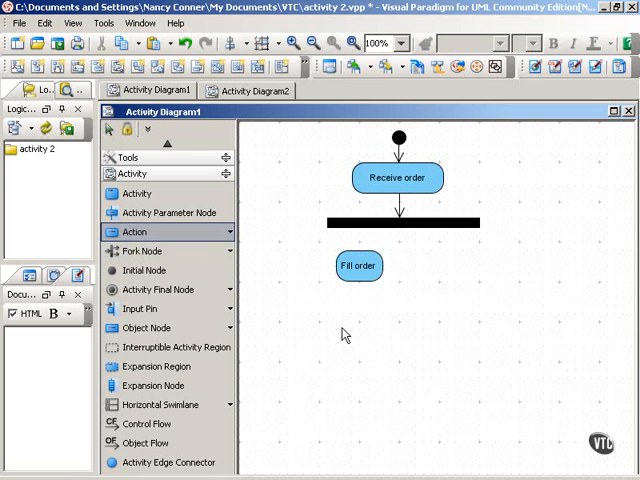
click(368, 336)
text(Ship order)
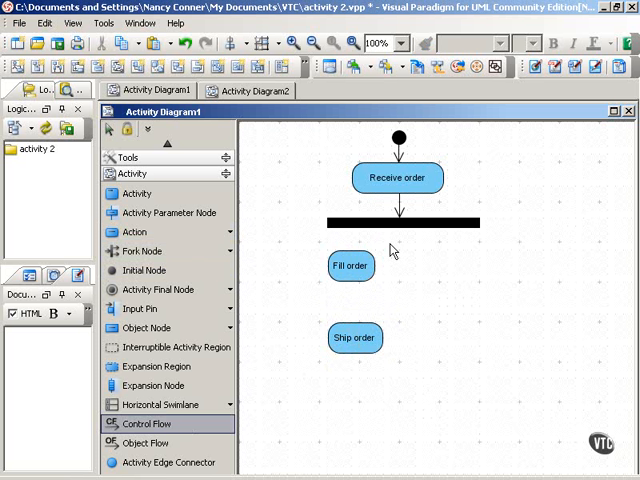
click(352, 264)
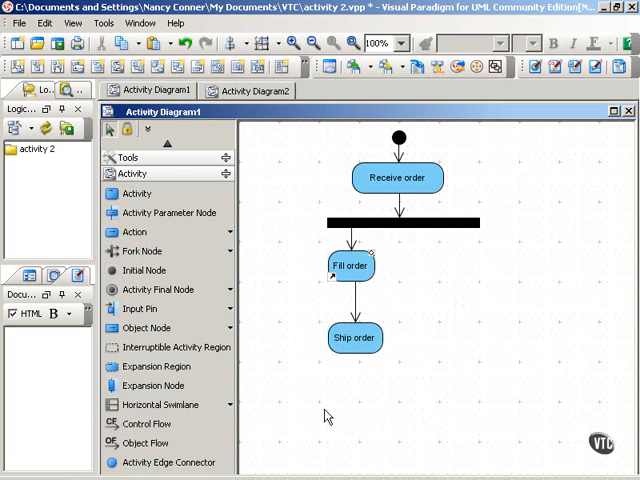
mouse_move(352, 376)
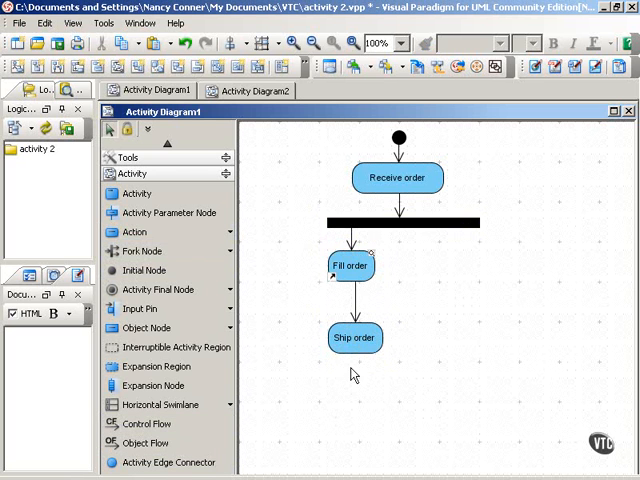
mouse_move(344, 380)
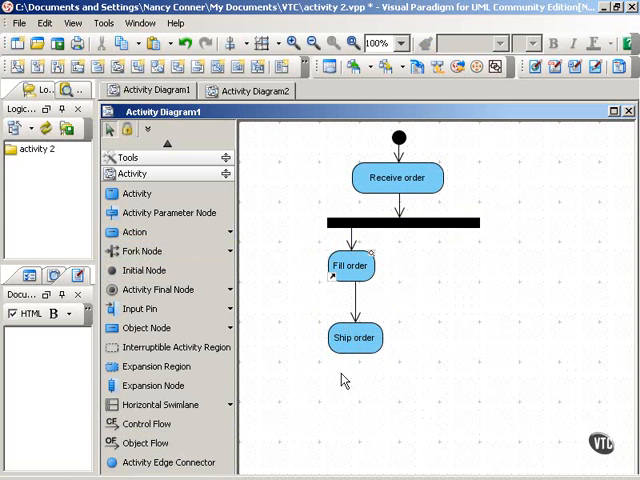
mouse_move(344, 384)
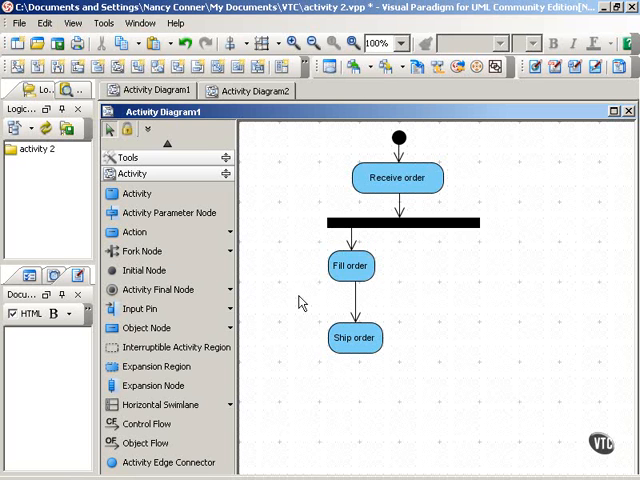
mouse_move(310, 338)
text(Send invoice)
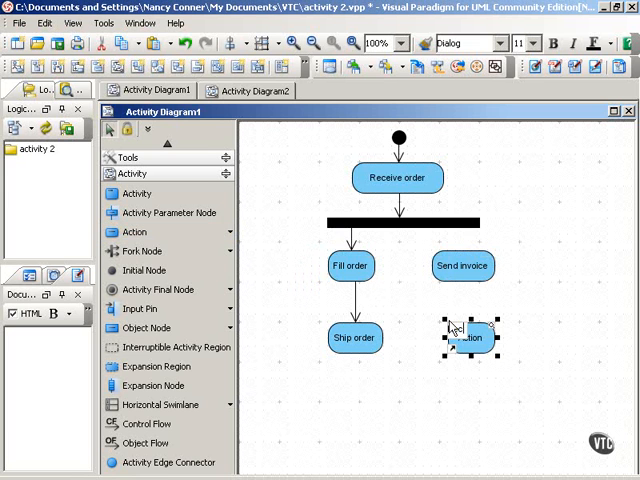
Name the new action Receive payment and link Send invoice to it
text(Receive payment)
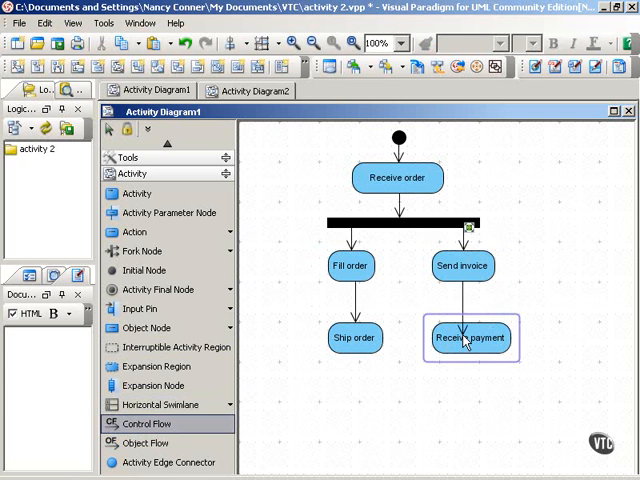
click(556, 408)
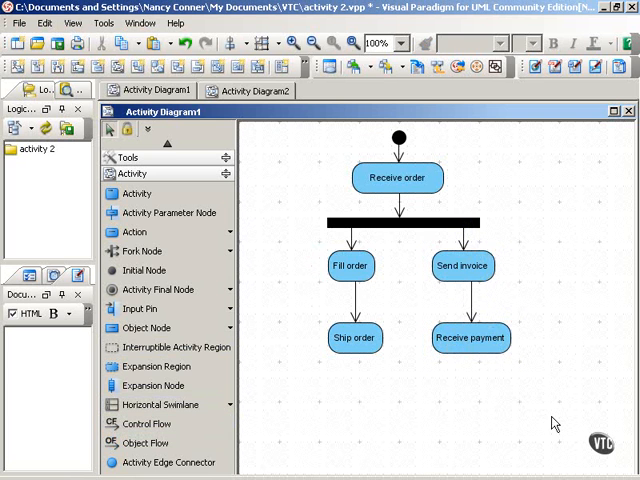
mouse_move(516, 254)
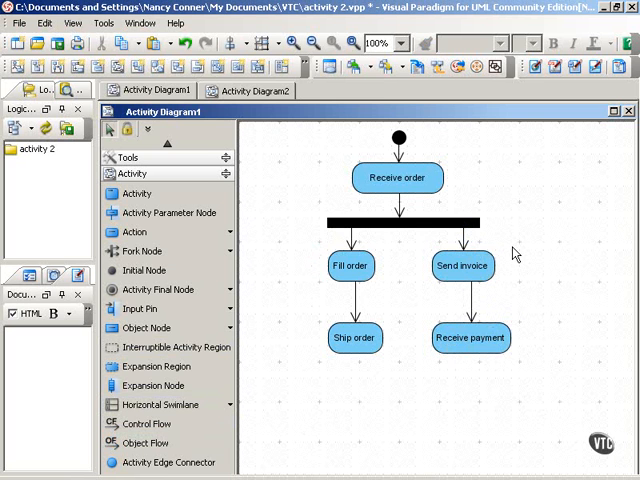
mouse_move(284, 248)
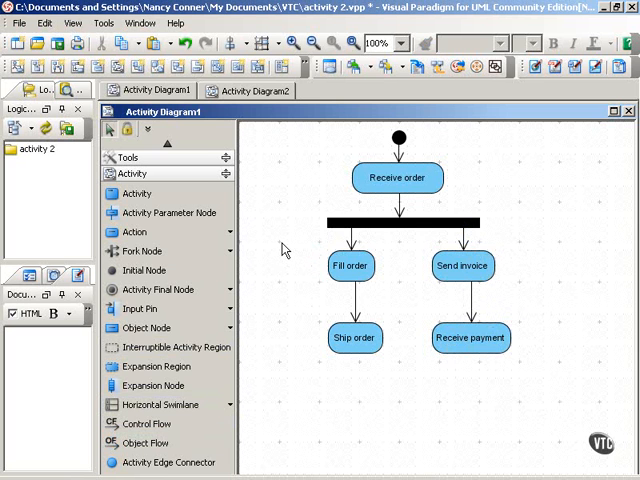
mouse_move(300, 258)
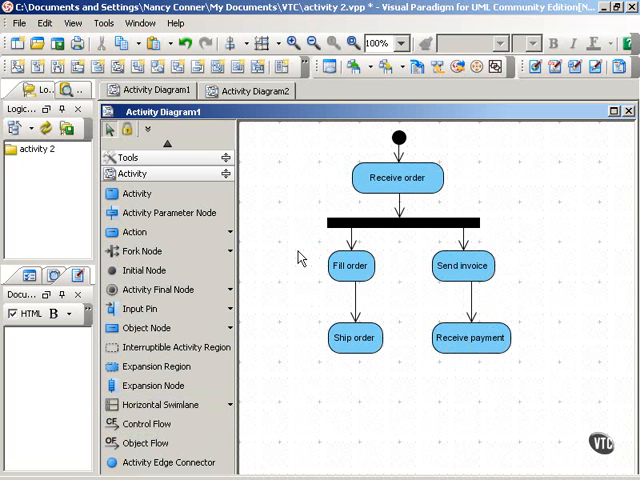
mouse_move(304, 272)
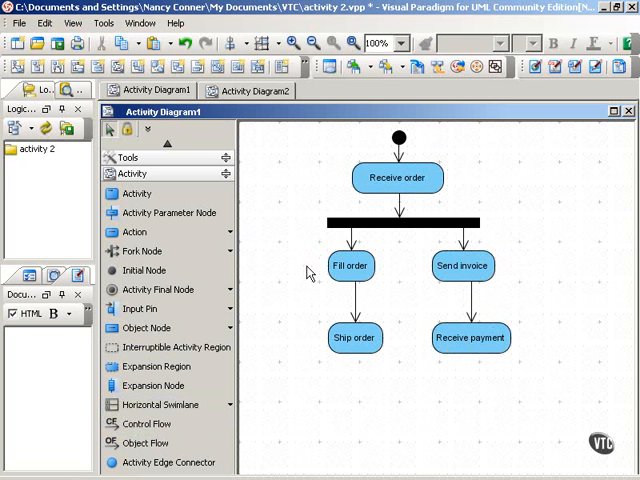
mouse_move(318, 252)
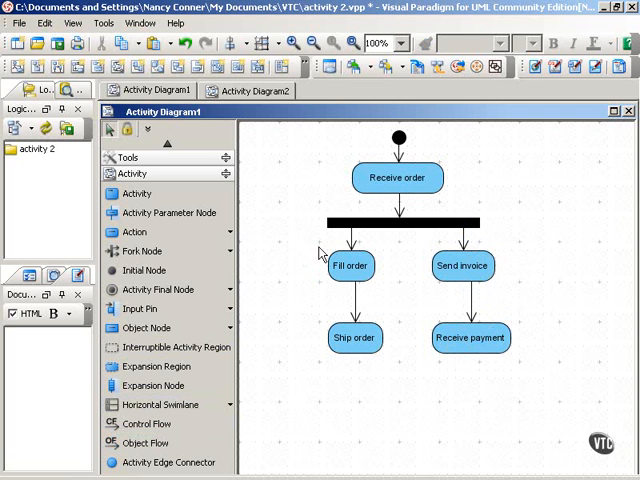
mouse_move(518, 272)
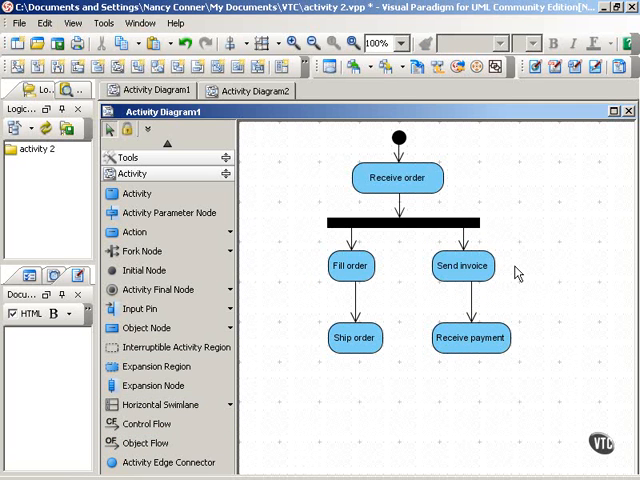
mouse_move(538, 332)
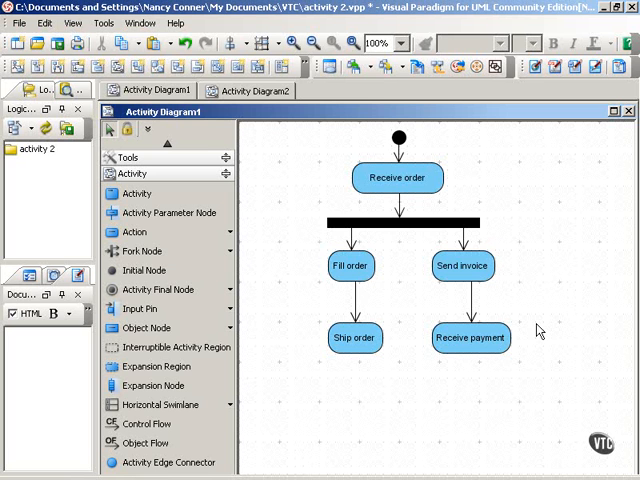
mouse_move(356, 240)
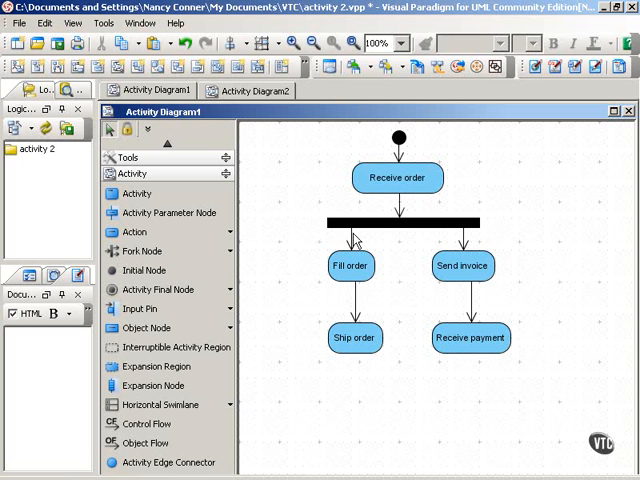
mouse_move(314, 268)
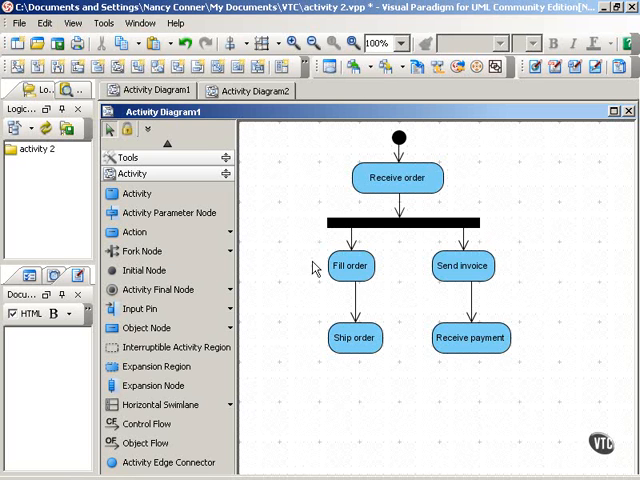
mouse_move(508, 268)
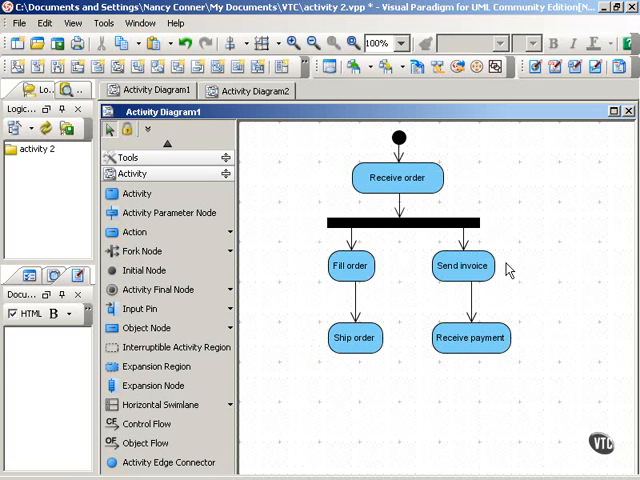
mouse_move(540, 358)
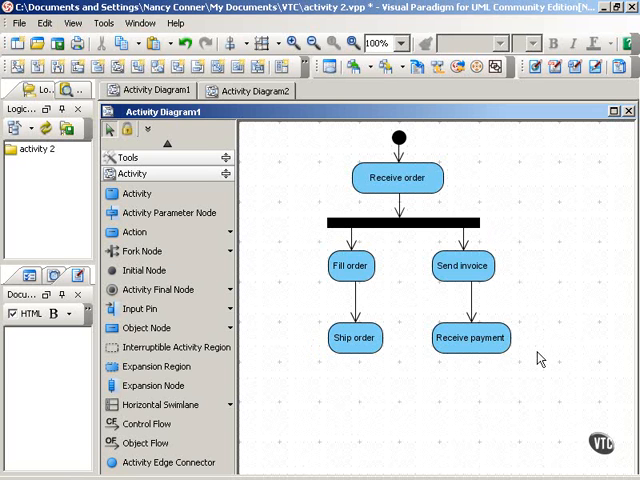
mouse_move(396, 392)
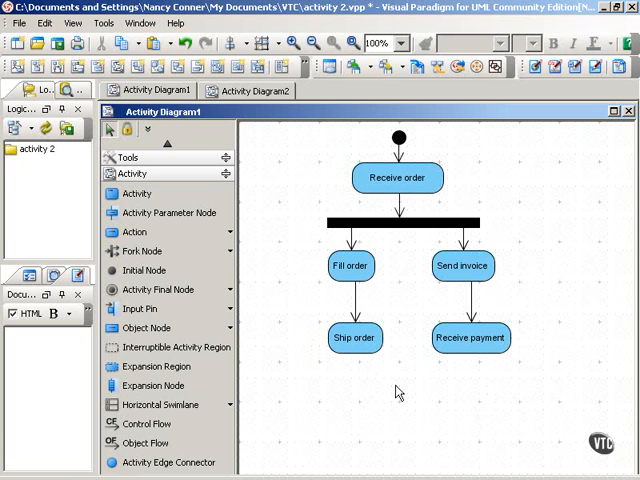
Place a horizontal join bar below Ship order and Receive payment
click(404, 222)
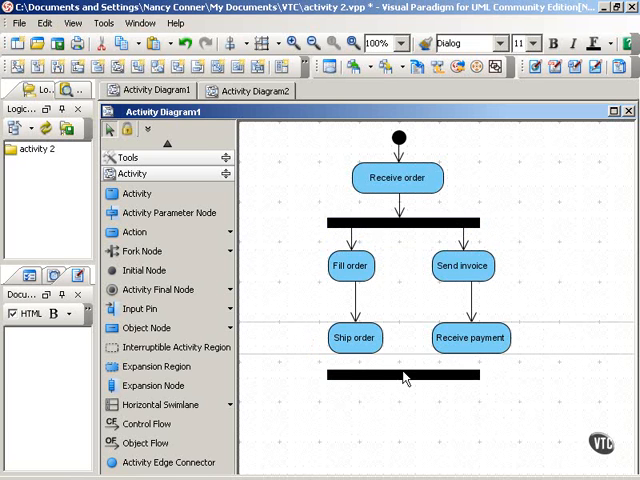
click(402, 378)
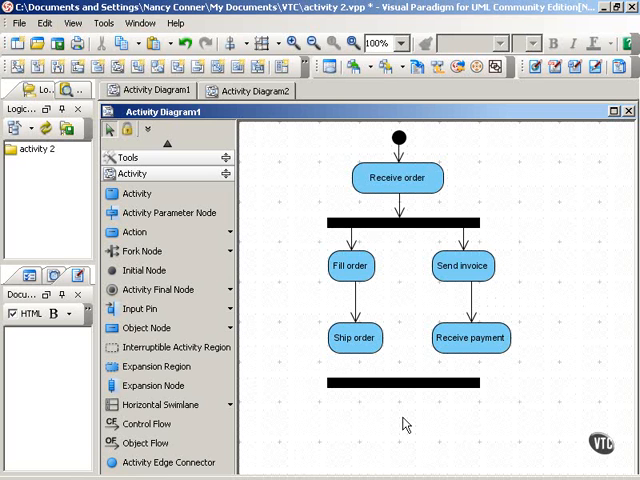
mouse_move(168, 424)
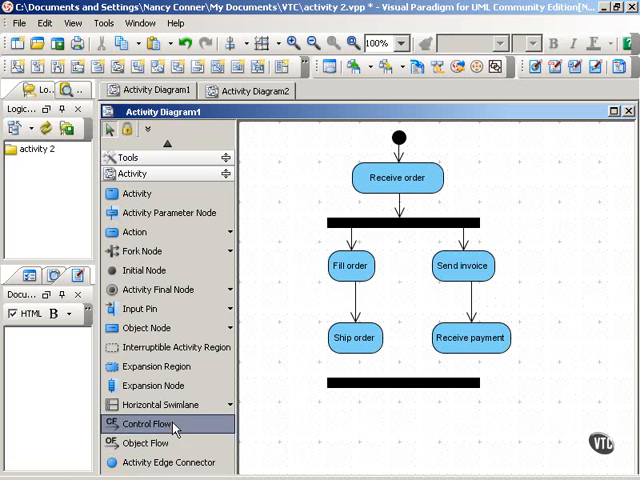
Draw a control flow from Ship order into the join bar
click(400, 382)
text(Close order)
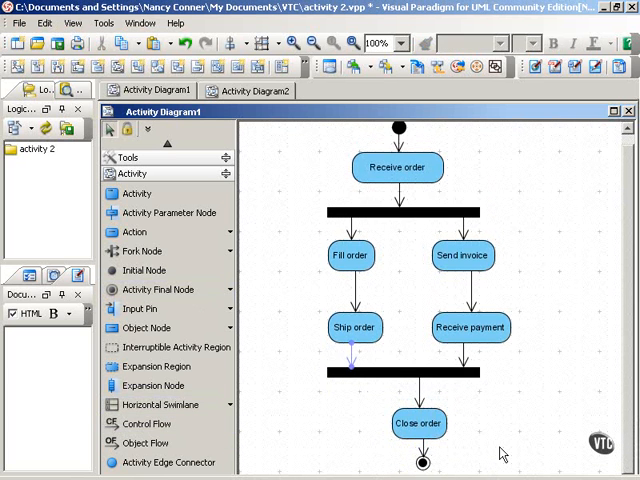
mouse_move(544, 368)
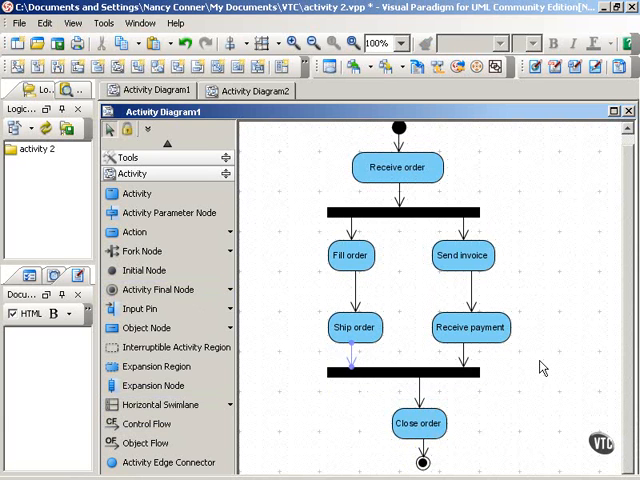
mouse_move(376, 356)
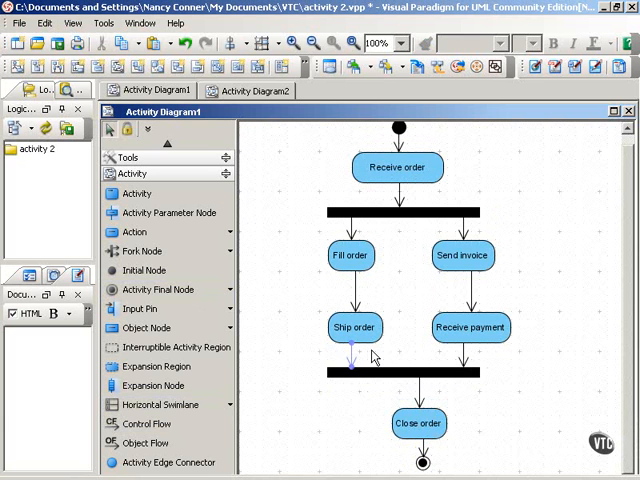
mouse_move(558, 378)
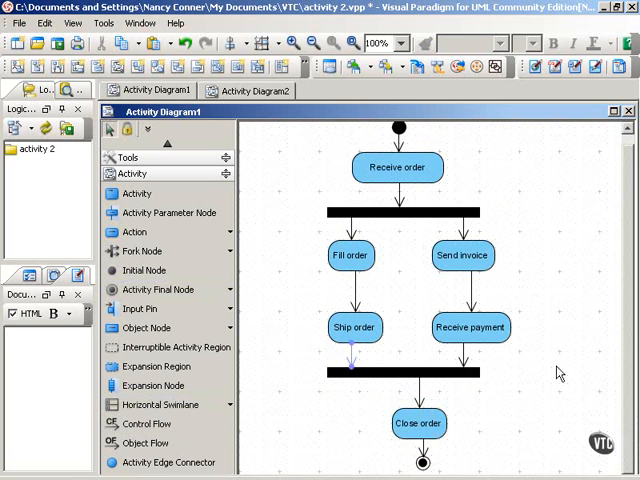
mouse_move(292, 290)
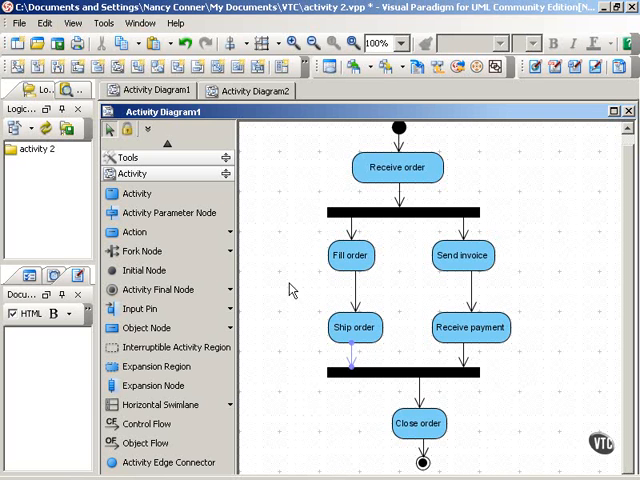
mouse_move(404, 256)
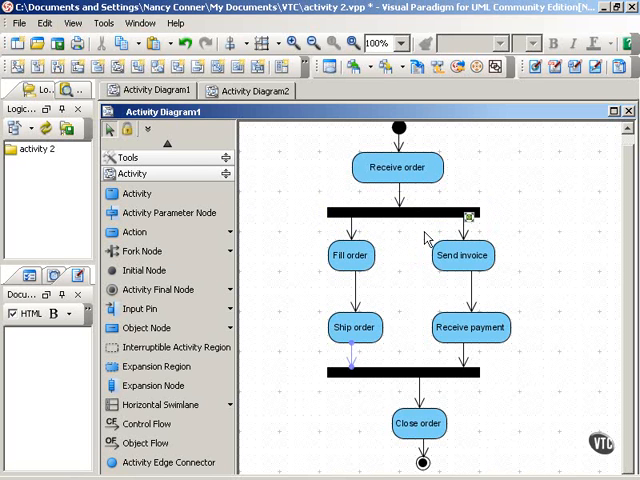
Draw a control flow from Receive payment into the join bar
click(404, 374)
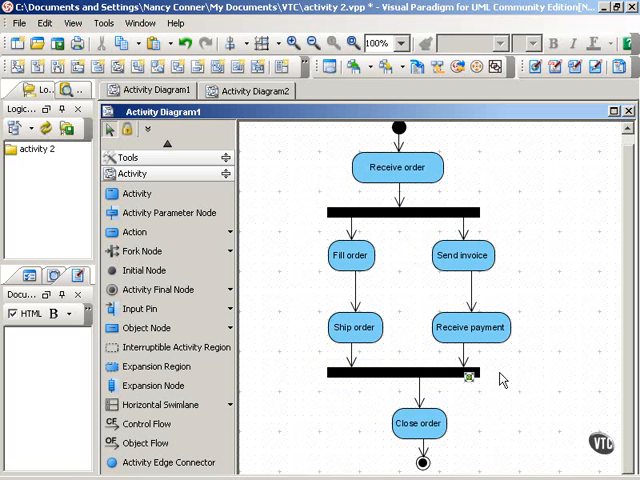
mouse_move(492, 412)
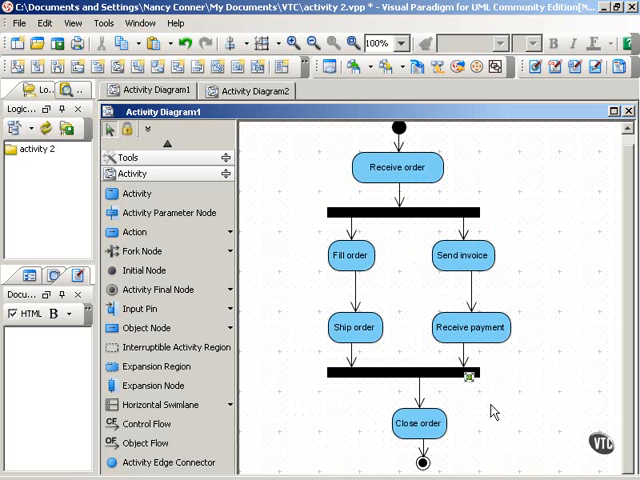
mouse_move(460, 424)
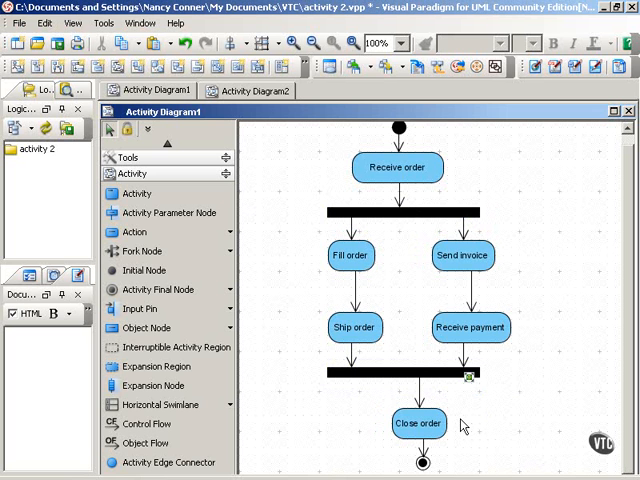